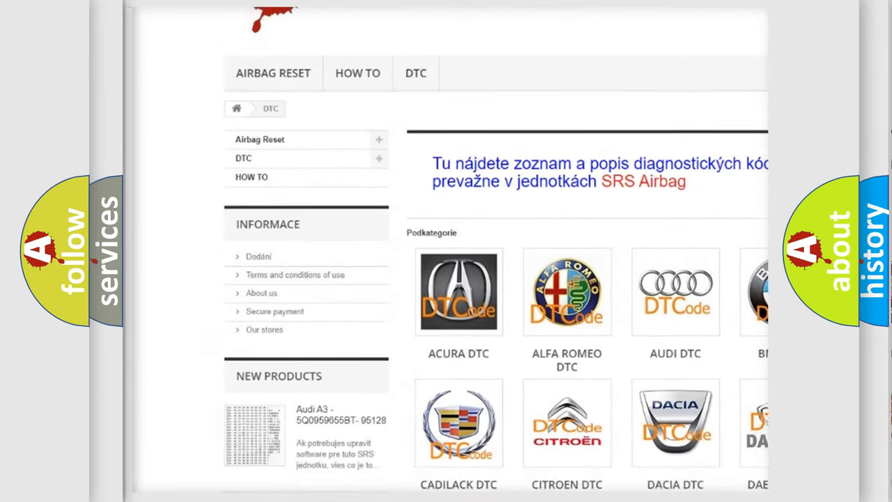
scroll("down", 3)
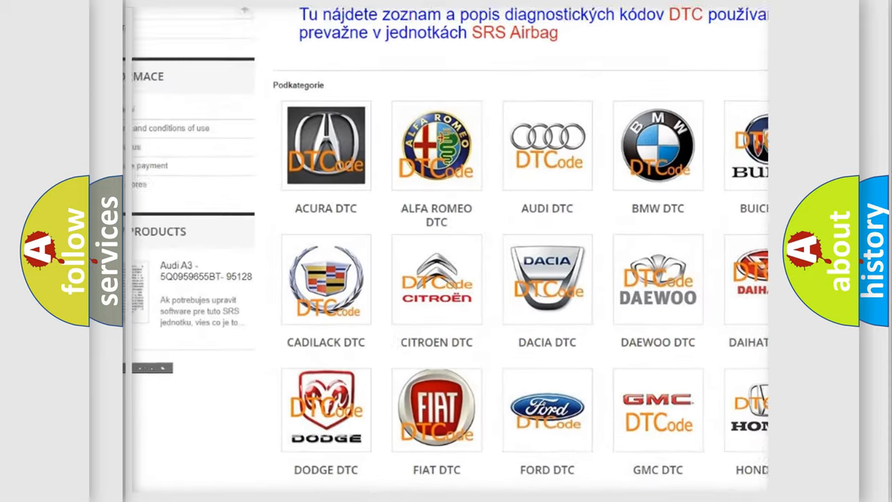
scroll("down", 3)
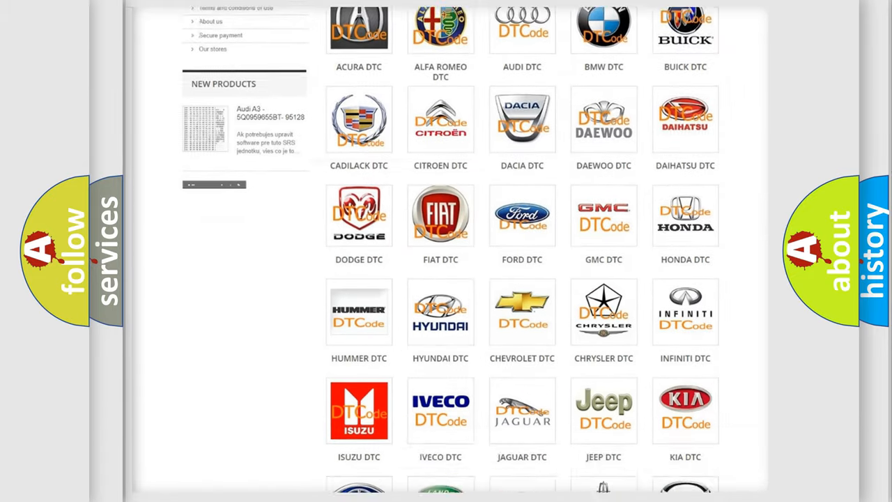
scroll("down", 3)
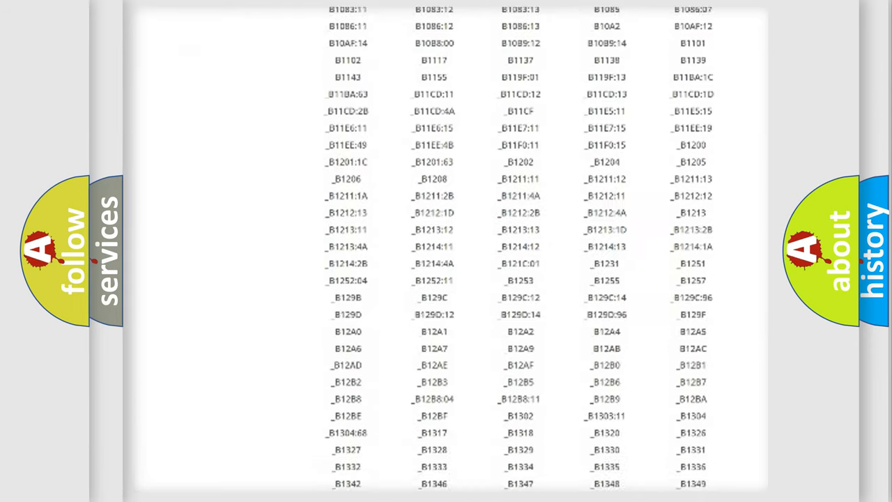
scroll("down", 3)
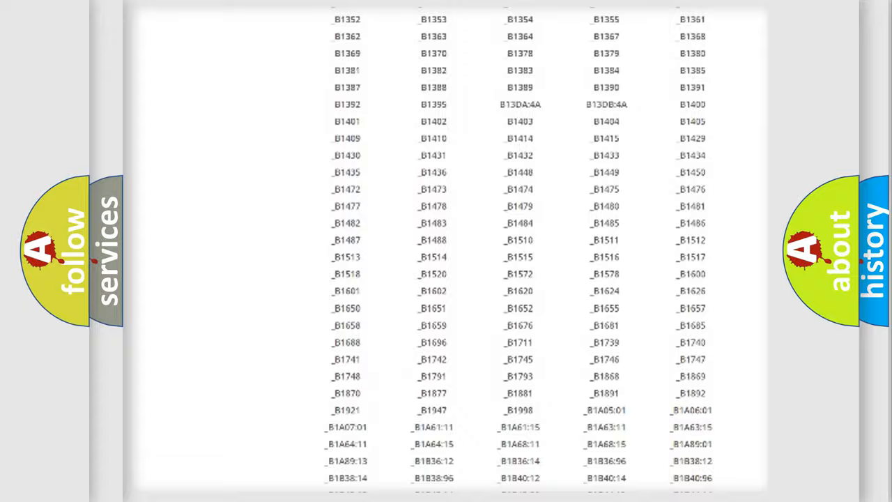